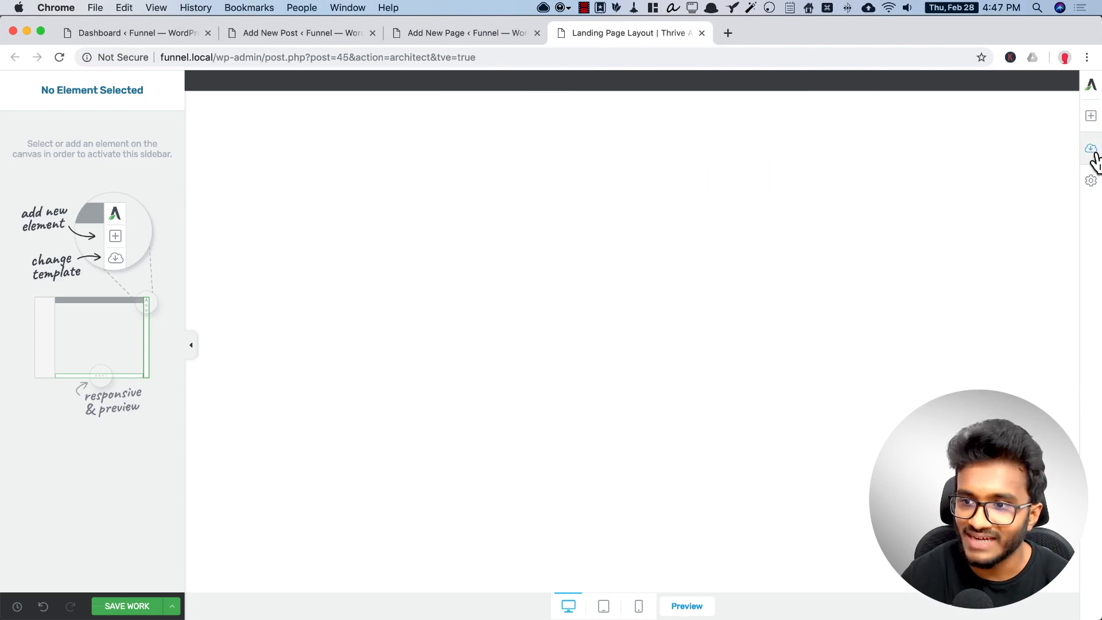
Browse the Default Templates list in the landing page template library, leaving Blank Page chosen
click(1090, 148)
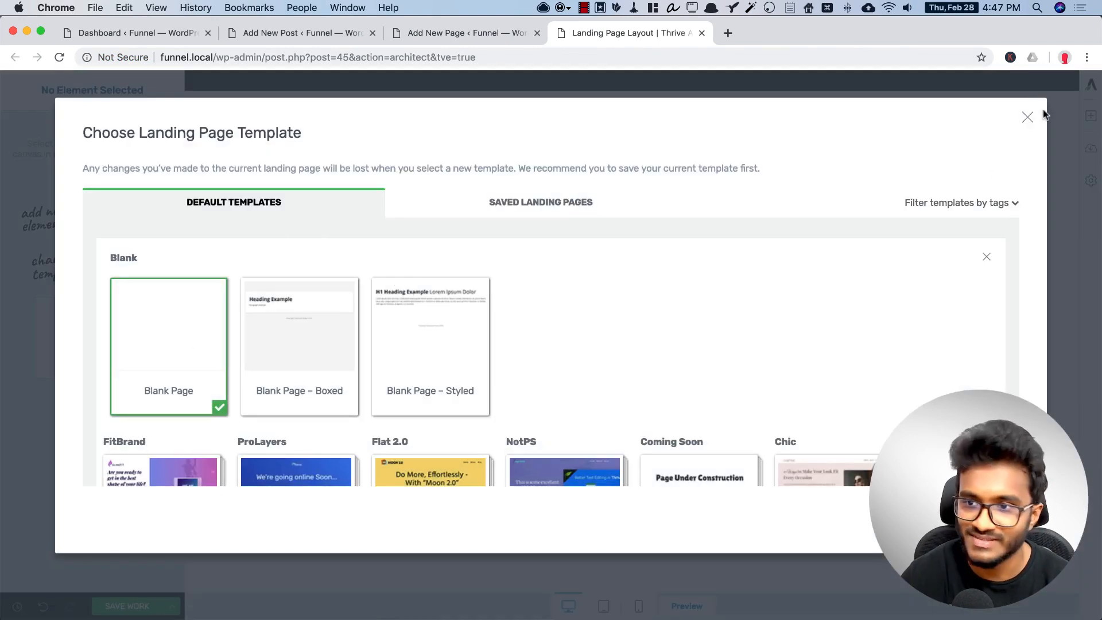
click(1026, 117)
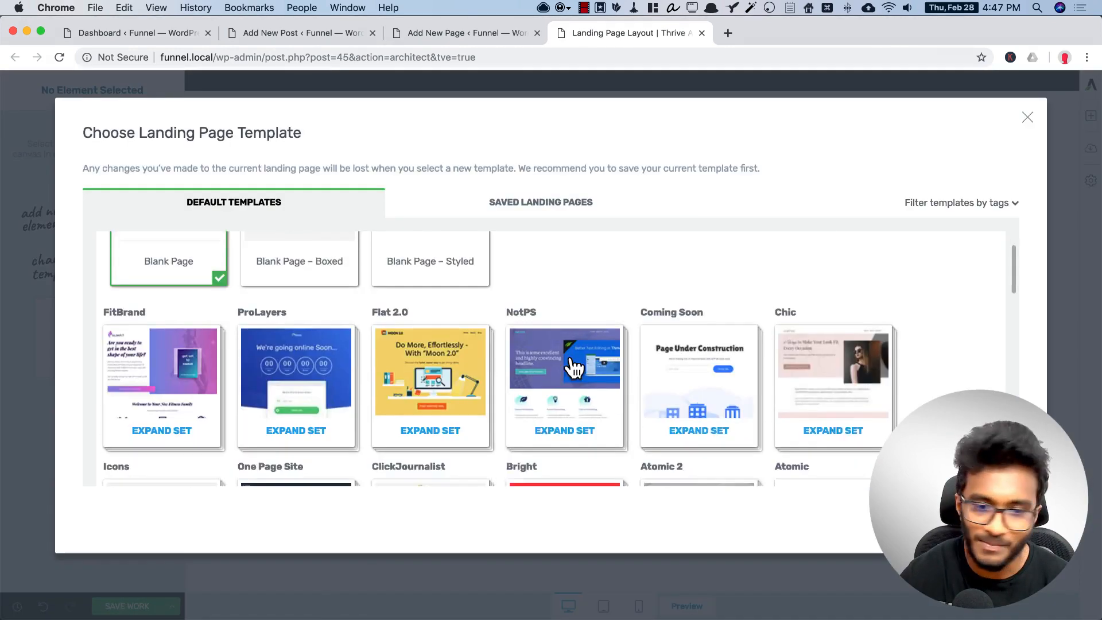
click(961, 202)
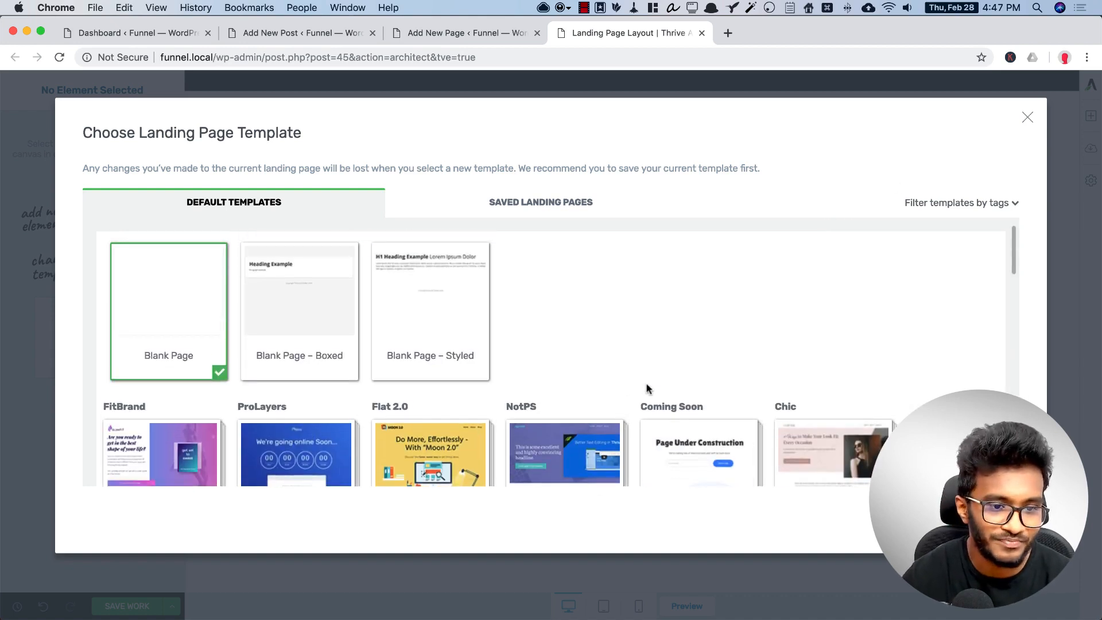
scroll(down, 3)
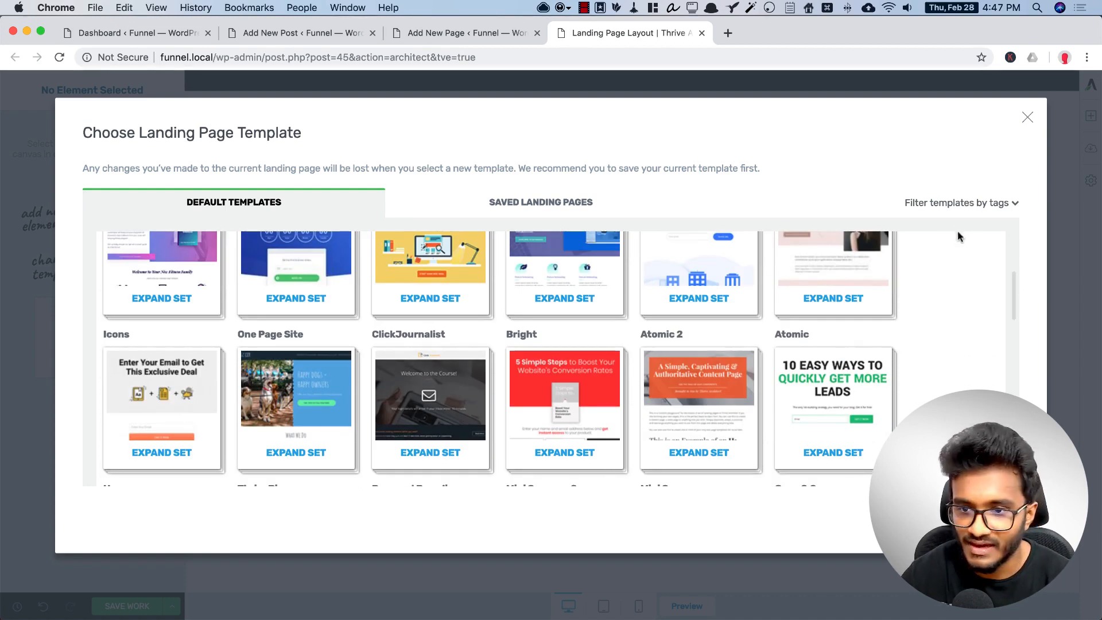
click(960, 202)
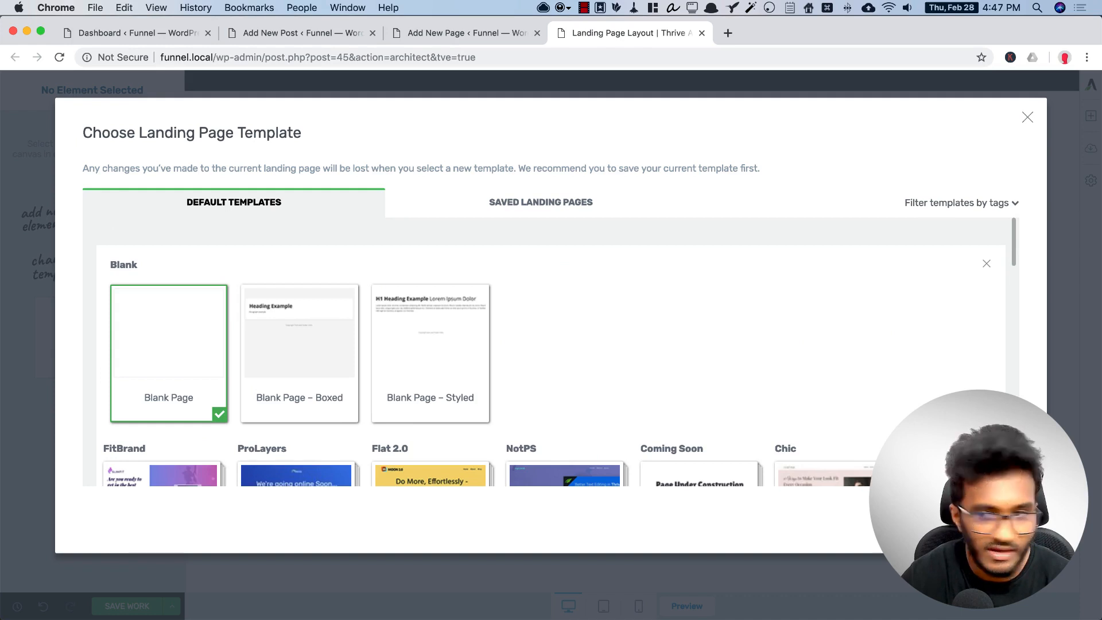
Filter the template library to show only templates tagged 'sales page'
click(847, 353)
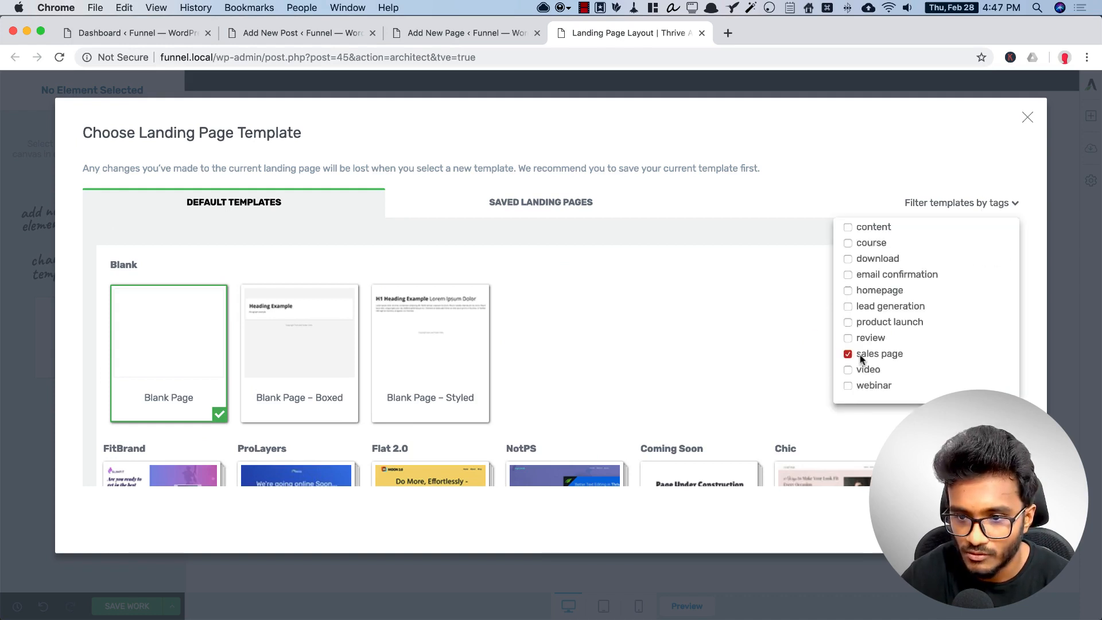
click(847, 354)
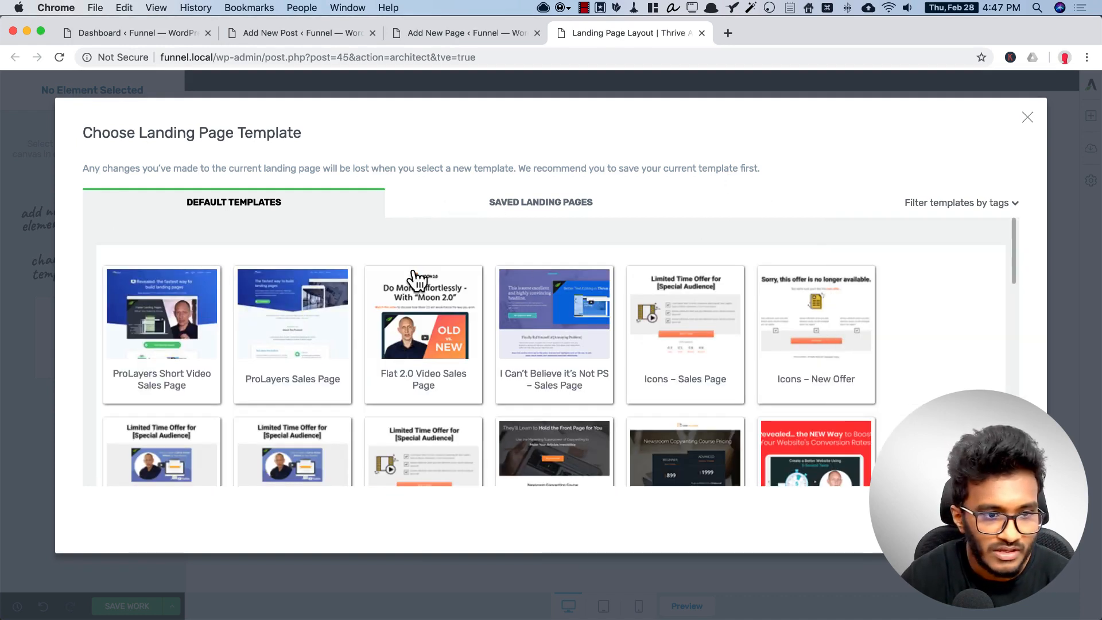
mouse_move(121, 285)
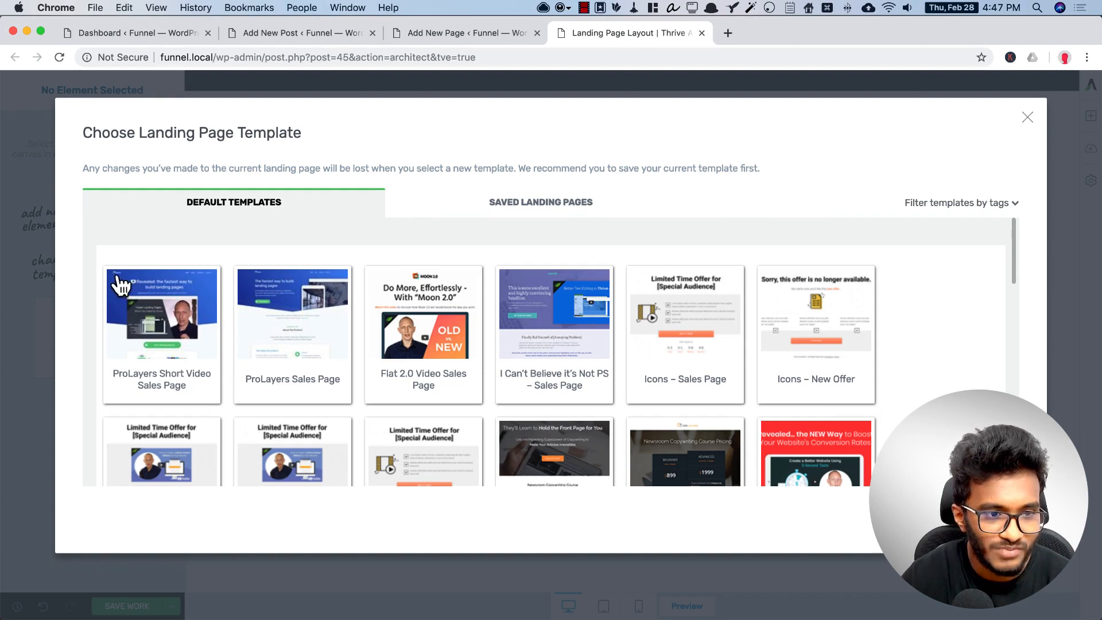
mouse_move(162, 292)
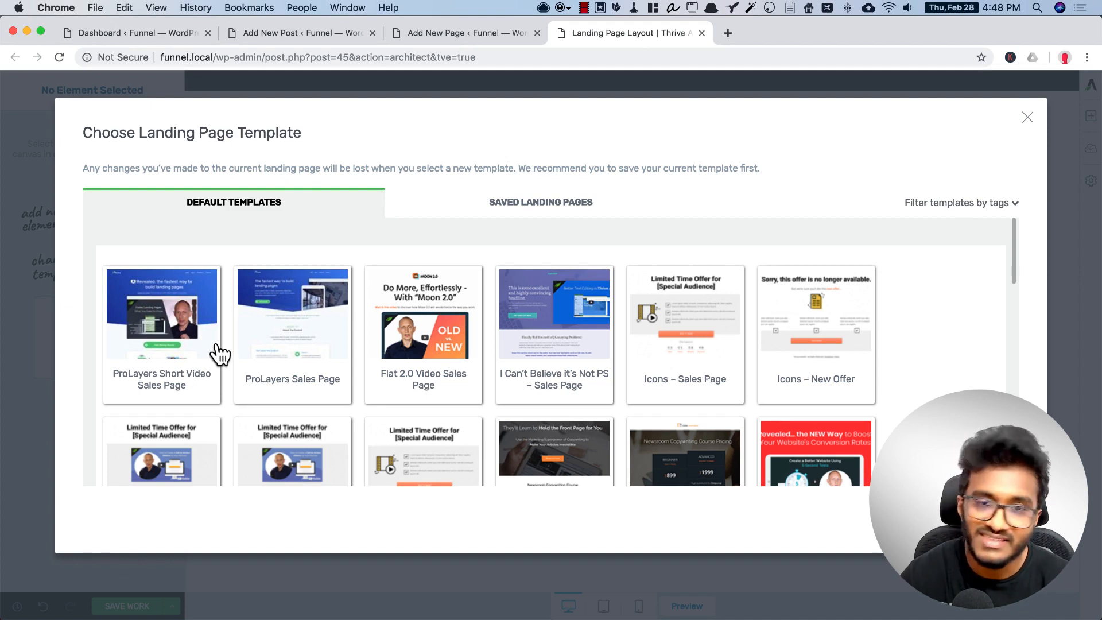
mouse_move(1028, 131)
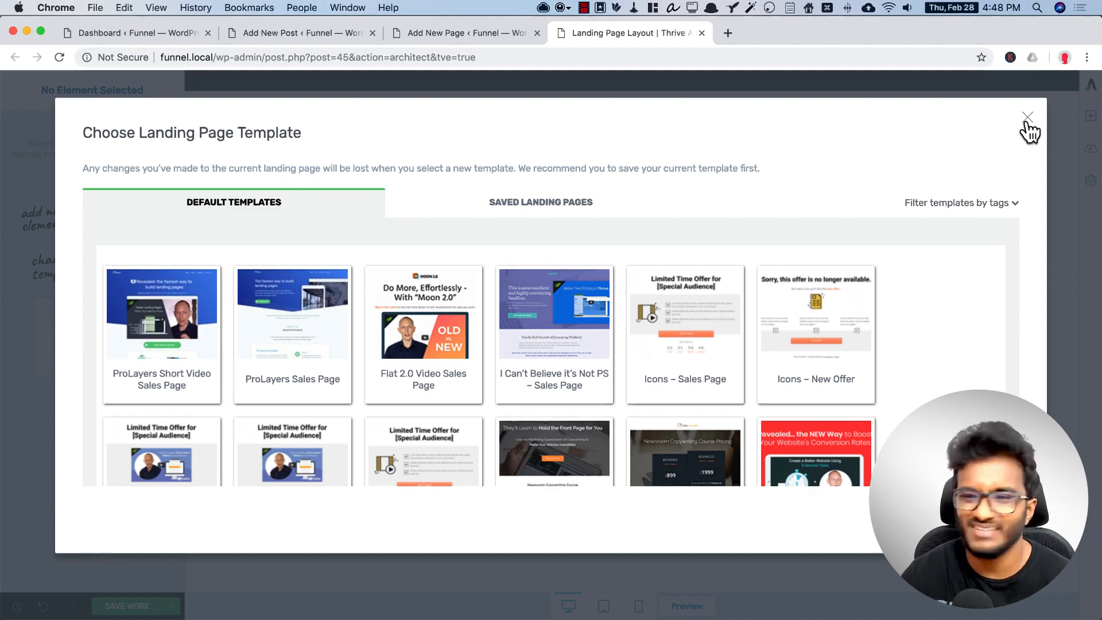
Close the template chooser keeping the blank page and show the Add Element panel
click(1026, 117)
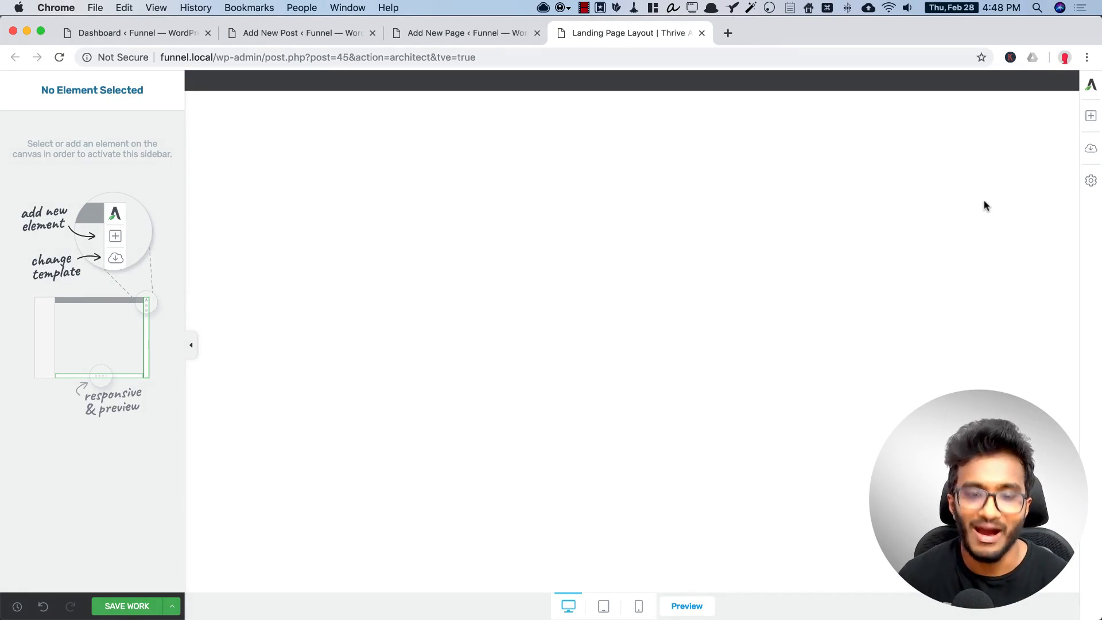
mouse_move(1091, 116)
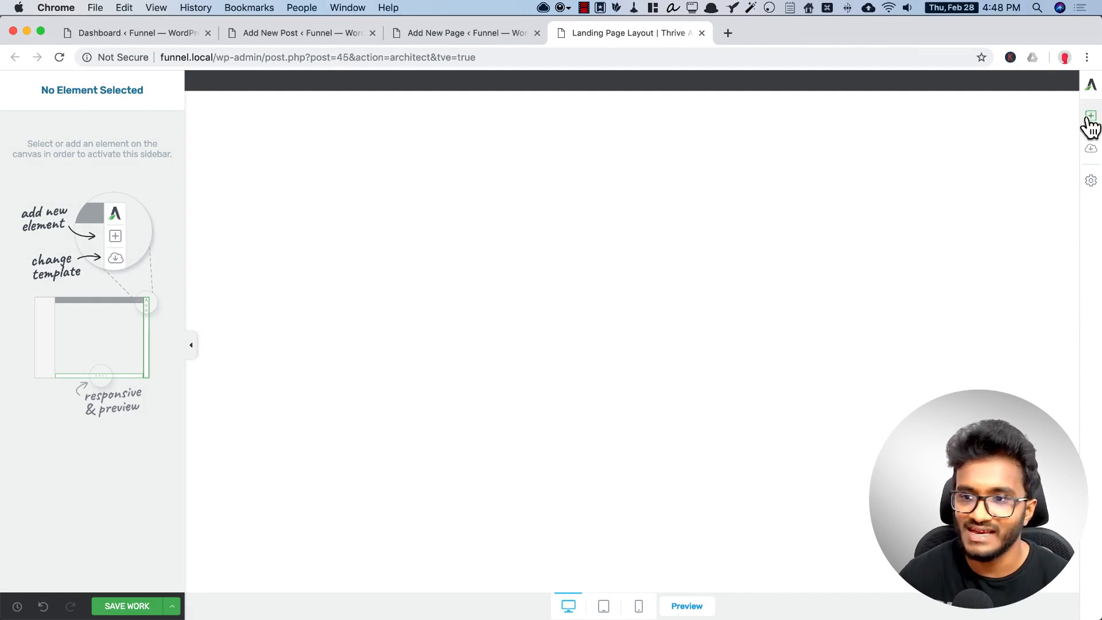
click(1090, 116)
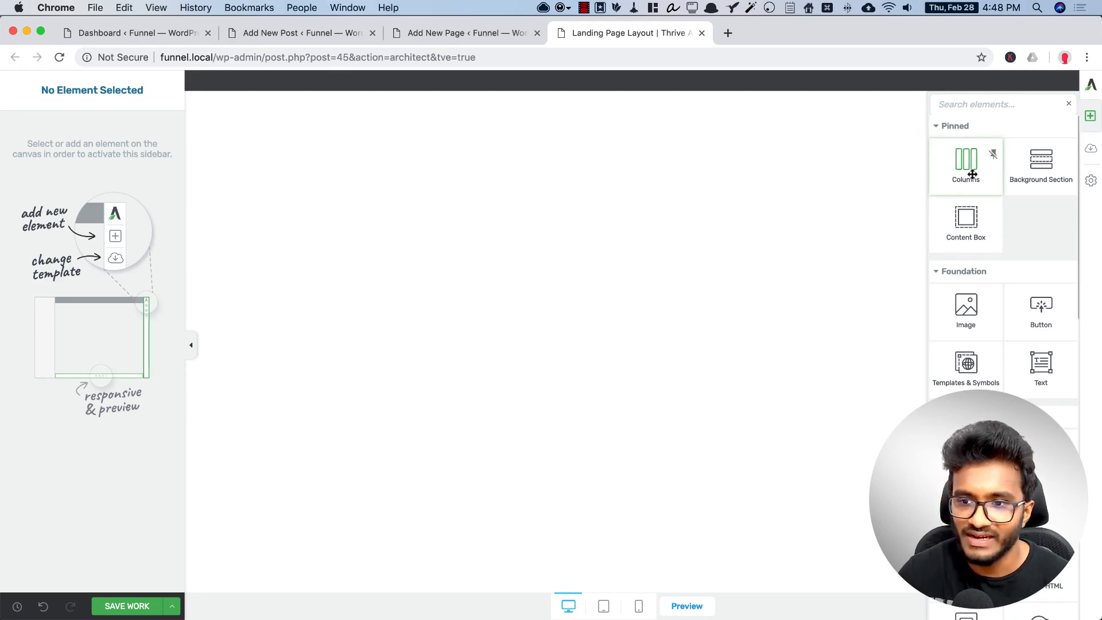
Add a Columns row with a two-column equal layout and select one of its columns
click(965, 165)
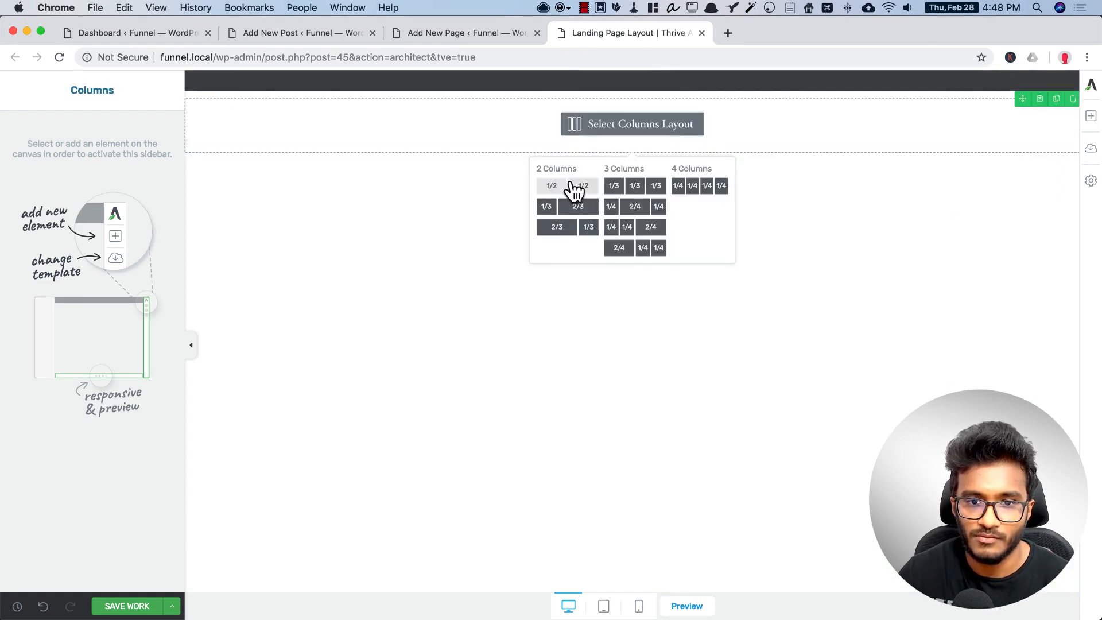
click(551, 186)
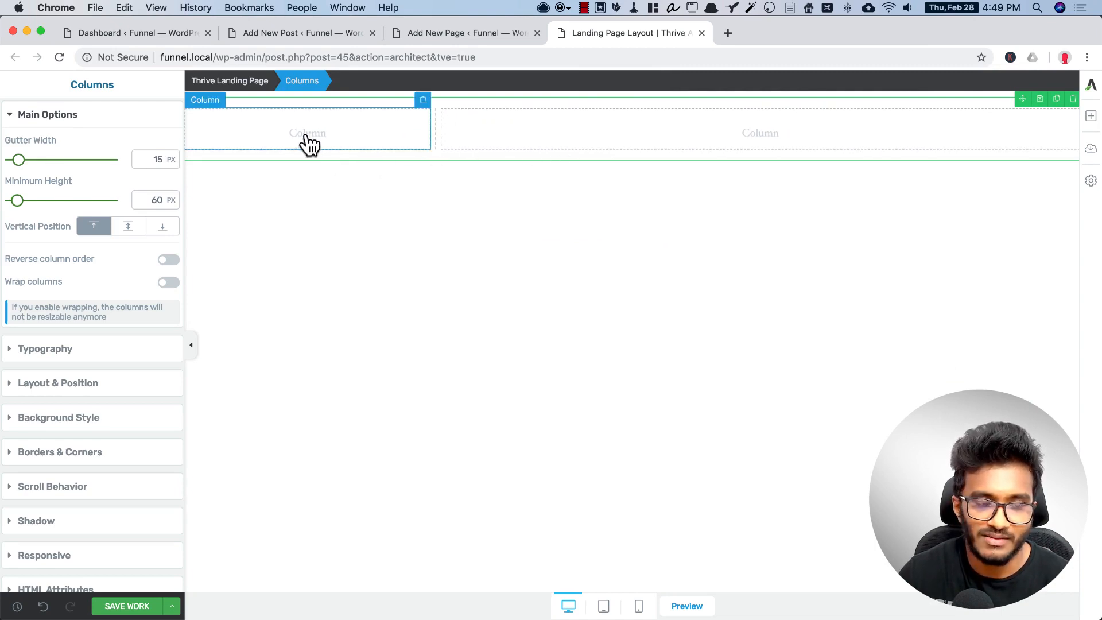
click(760, 132)
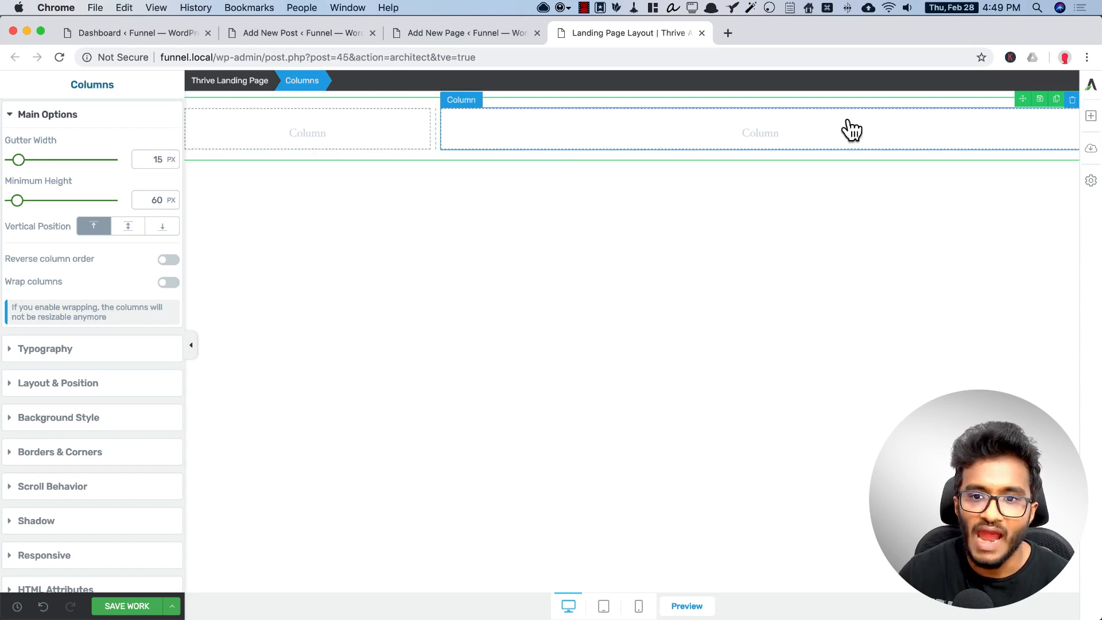
mouse_move(740, 139)
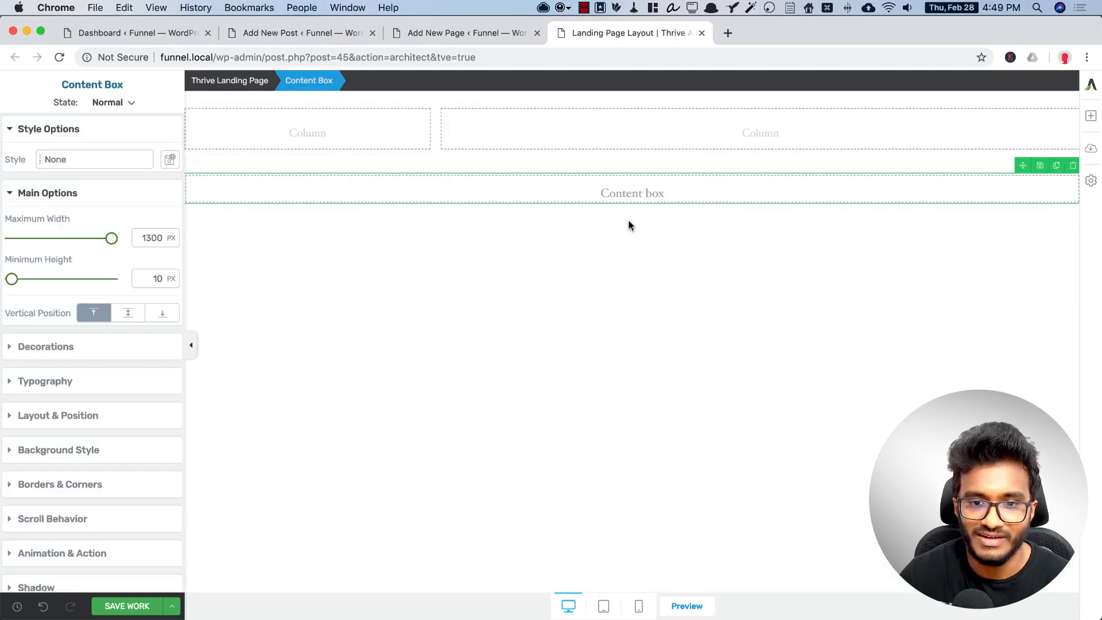
Center the content box horizontally and widen its maximum width to about 940-1003 px
drag(112, 238, 59, 238)
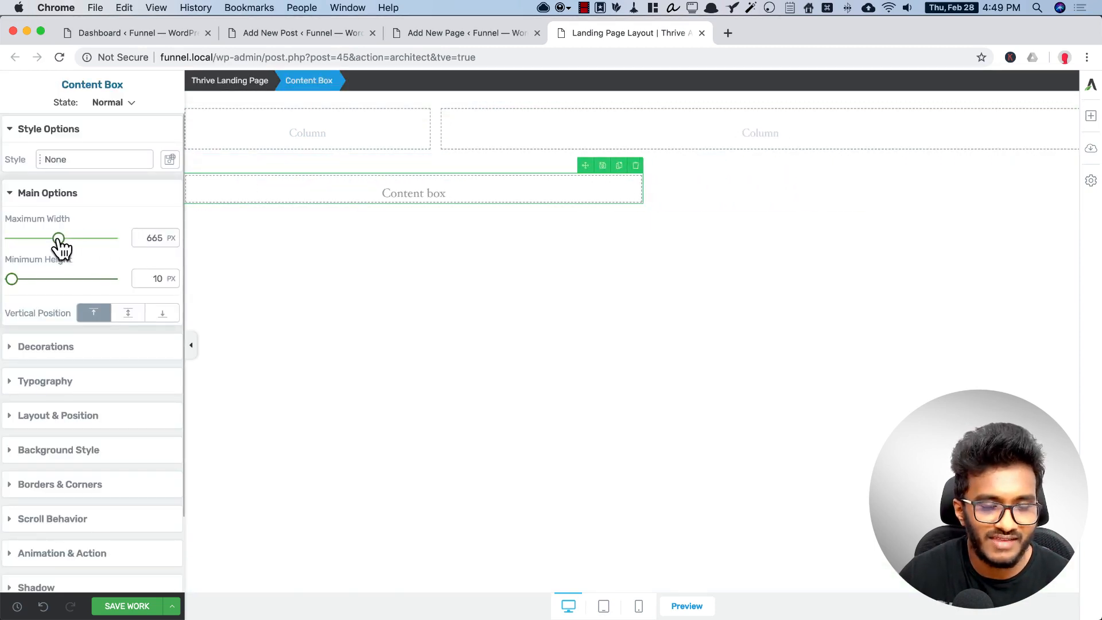
drag(58, 238, 70, 238)
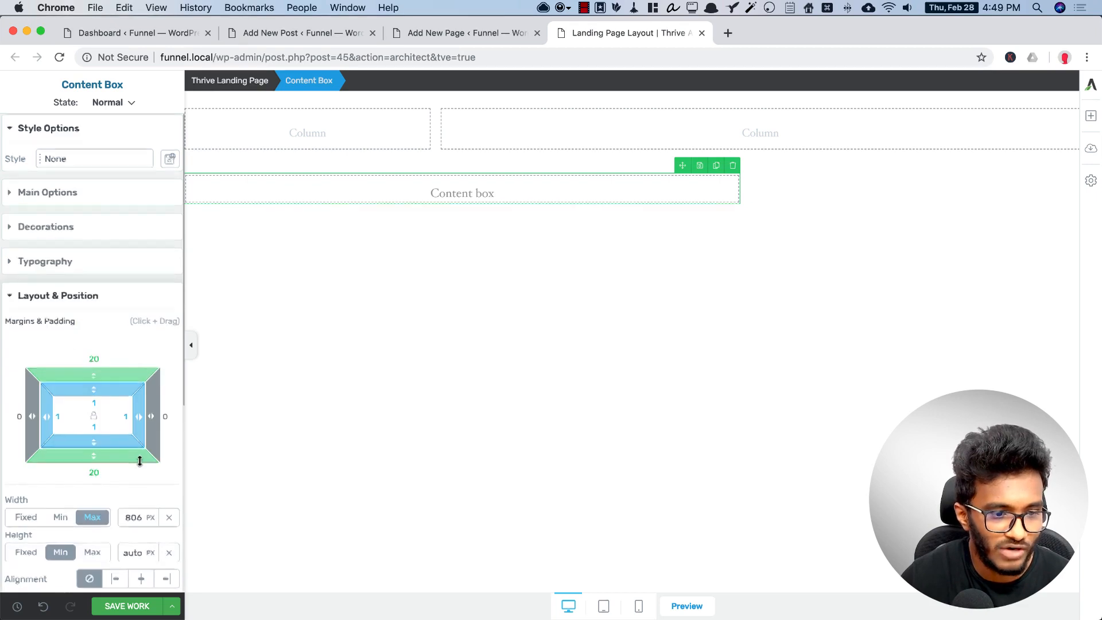
click(140, 578)
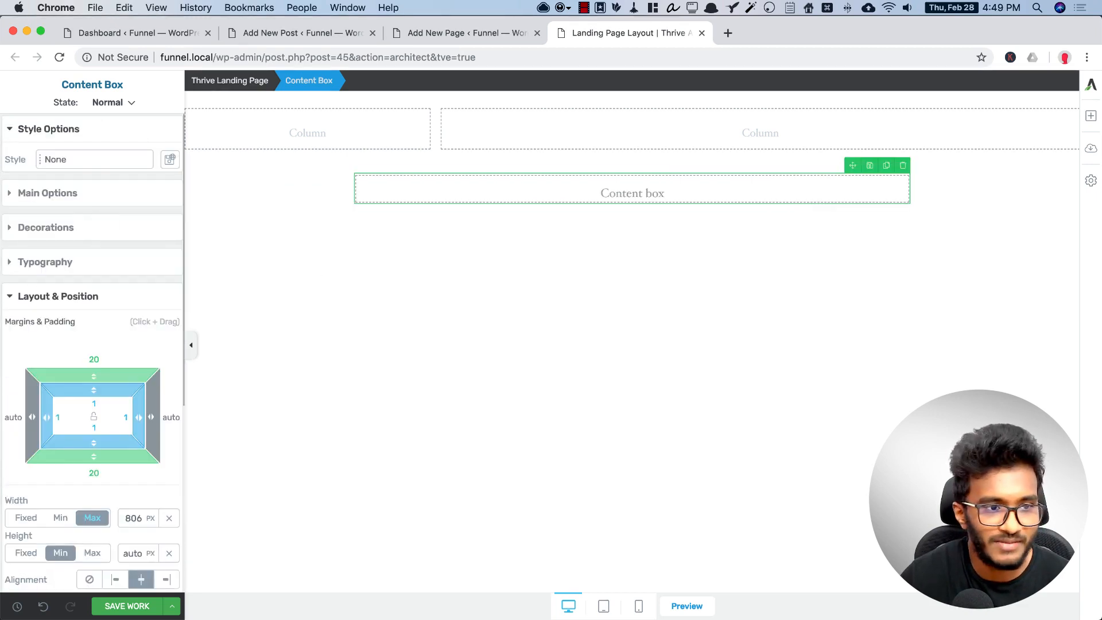
click(47, 192)
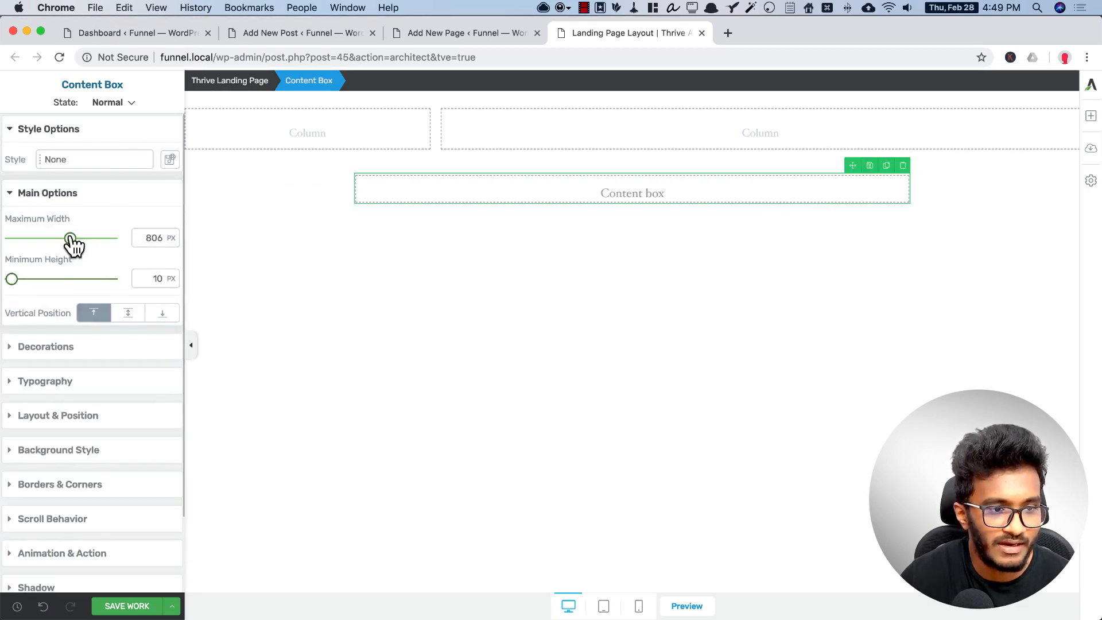
drag(70, 239, 83, 239)
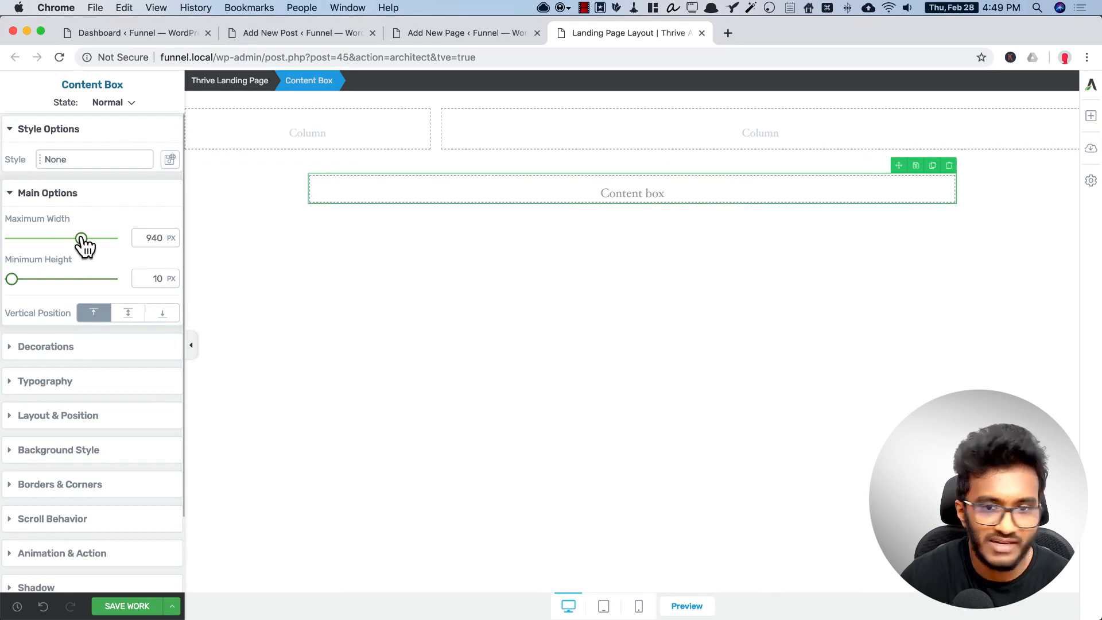
drag(80, 238, 87, 237)
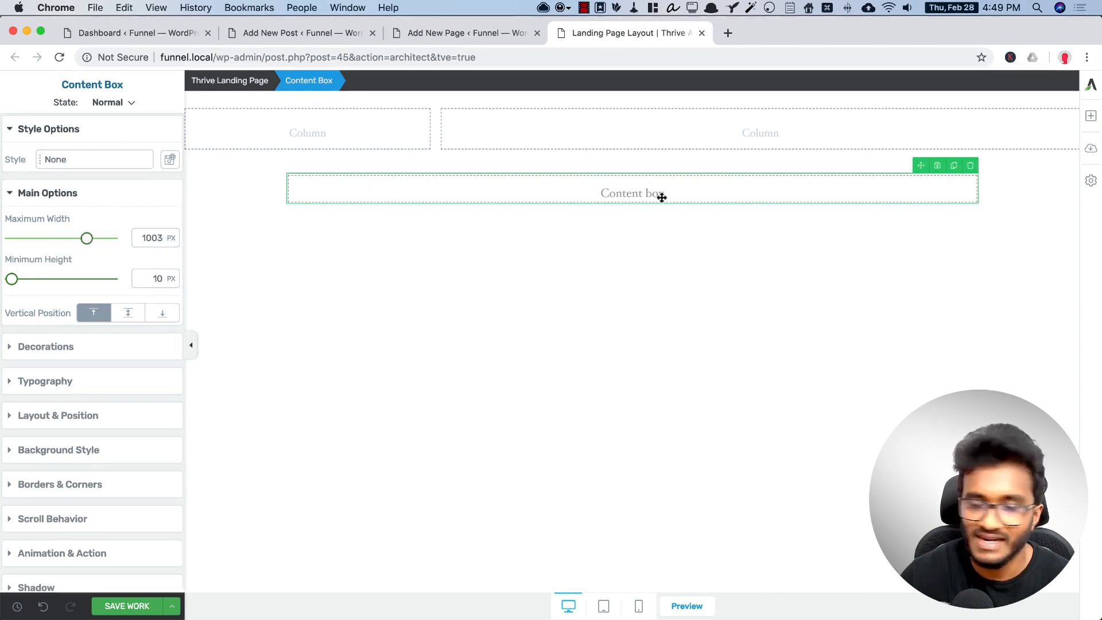
mouse_move(818, 217)
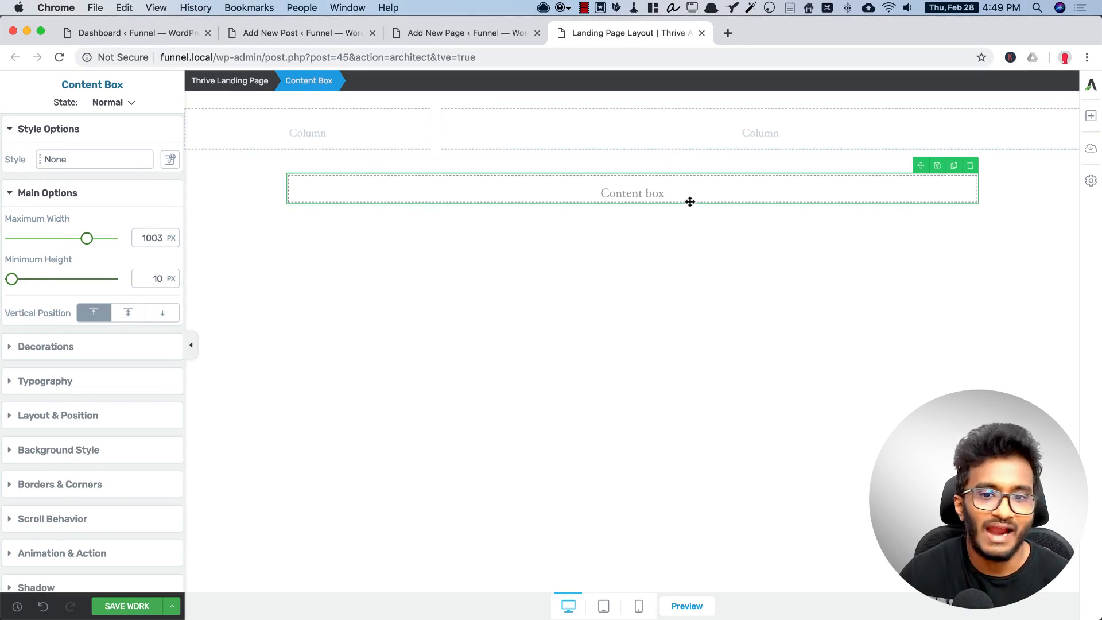
mouse_move(683, 199)
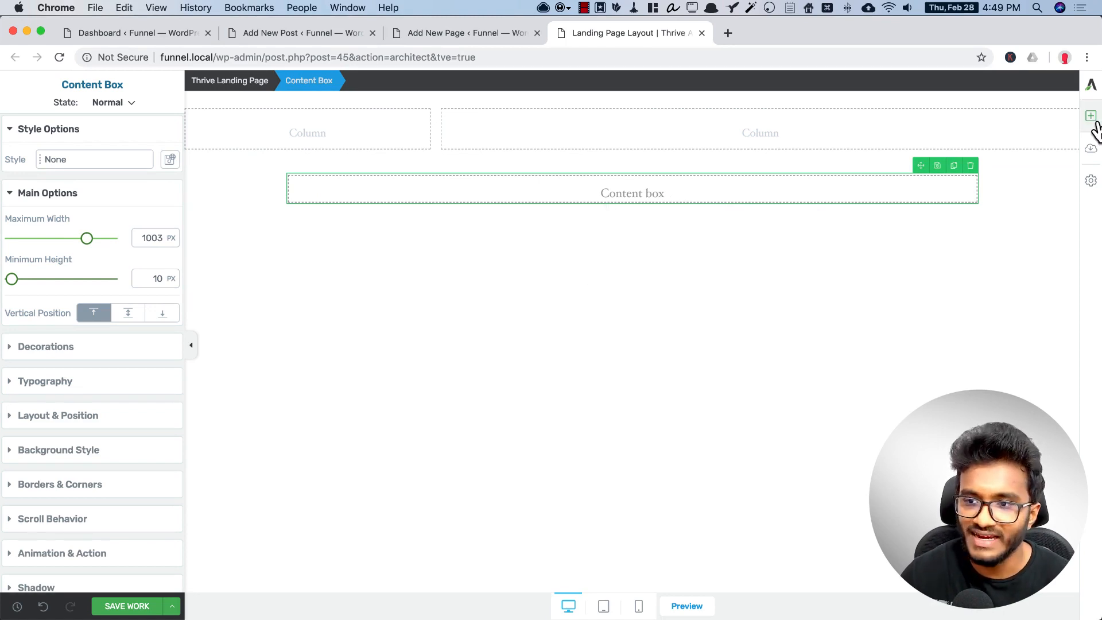
mouse_move(1091, 116)
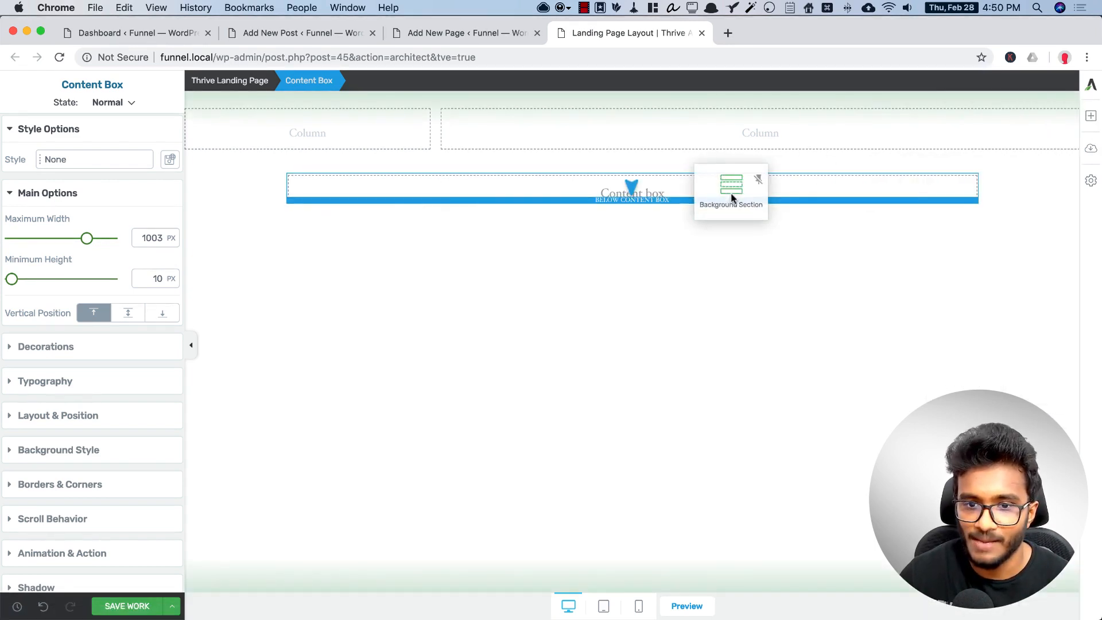
Select the new full-width background section placed below the content box
click(731, 190)
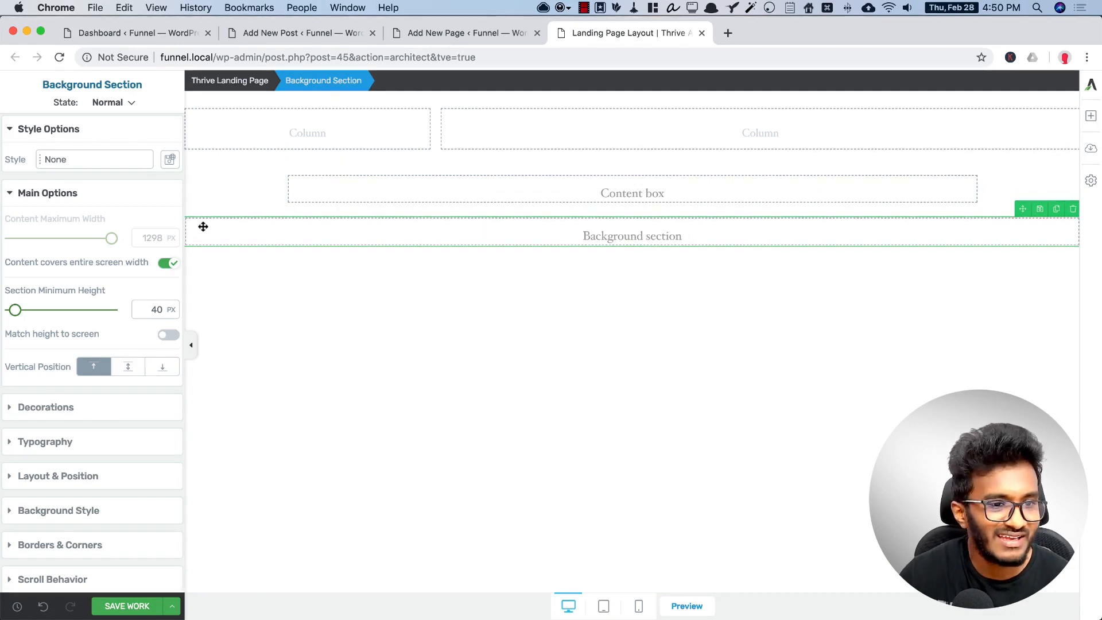
mouse_move(727, 354)
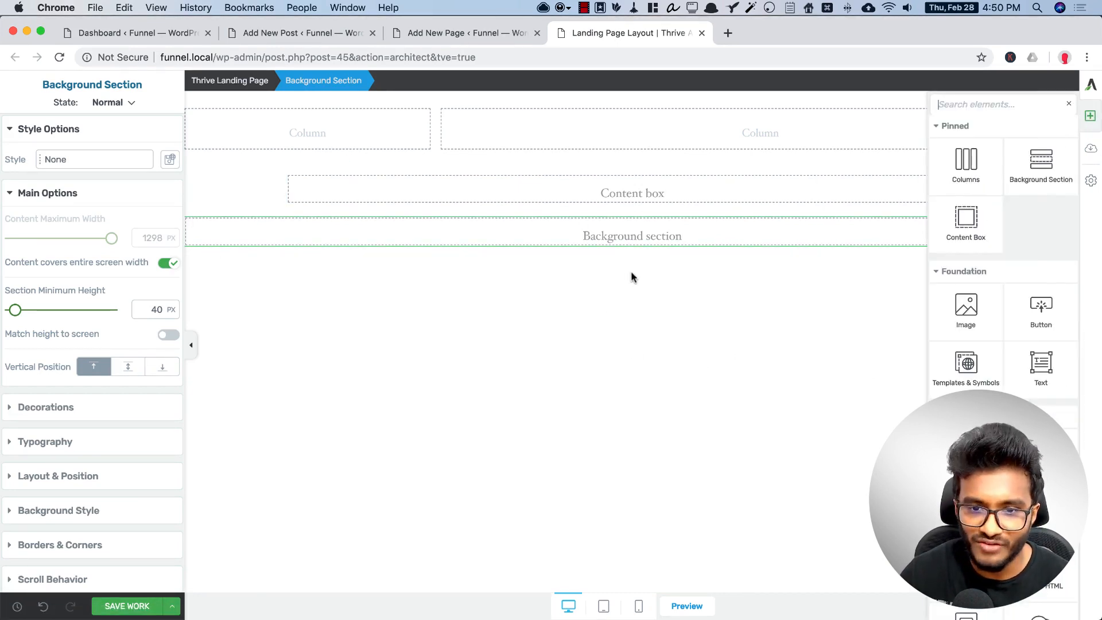
mouse_move(673, 241)
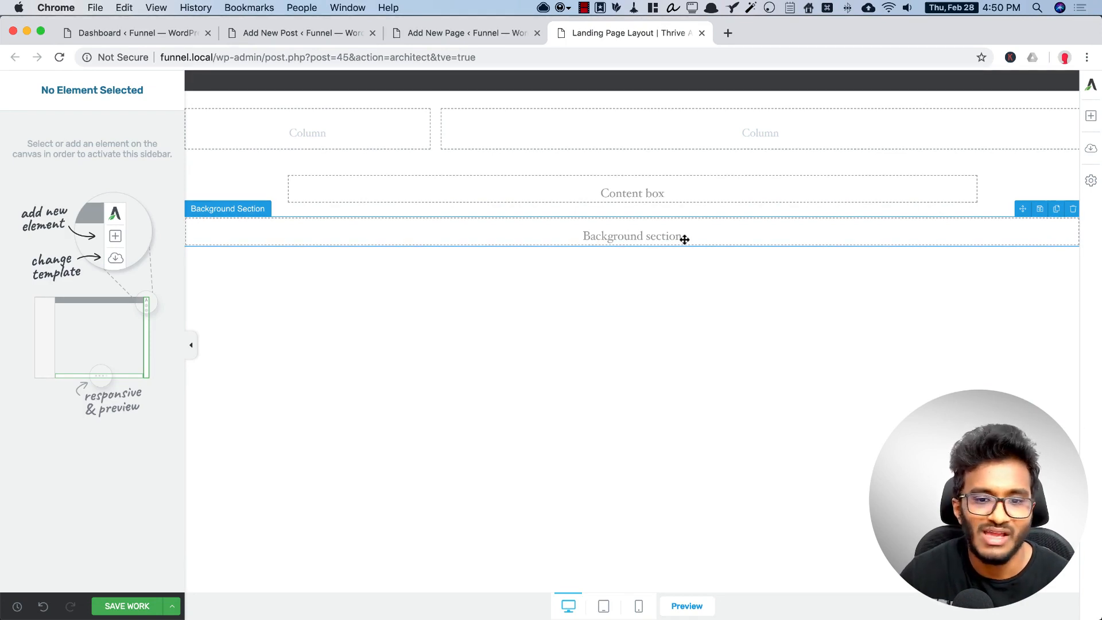
mouse_move(675, 238)
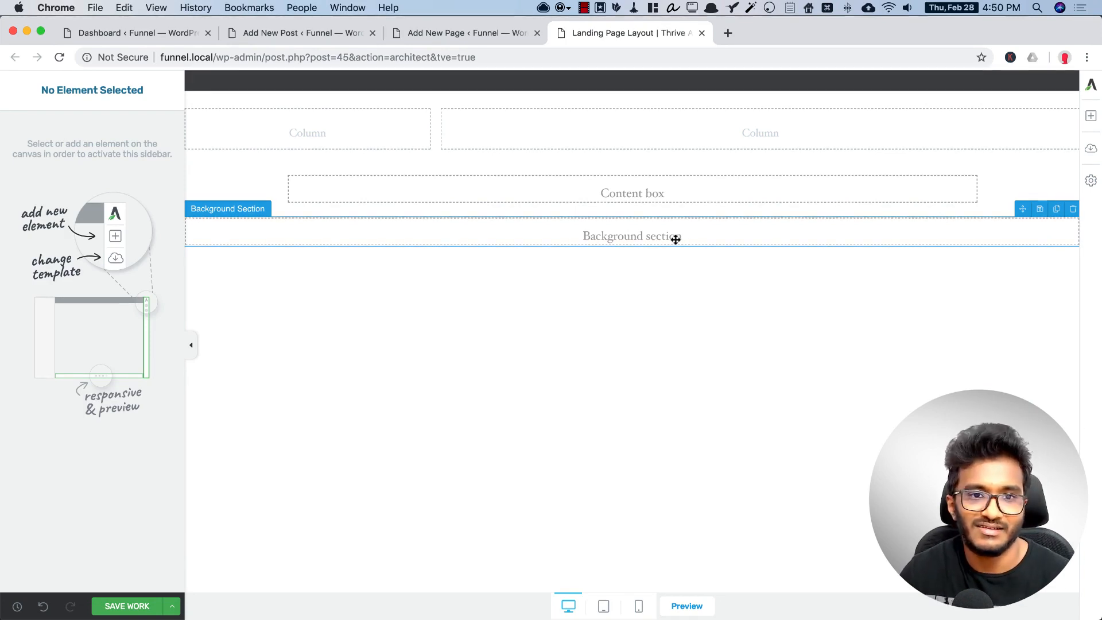
mouse_move(716, 215)
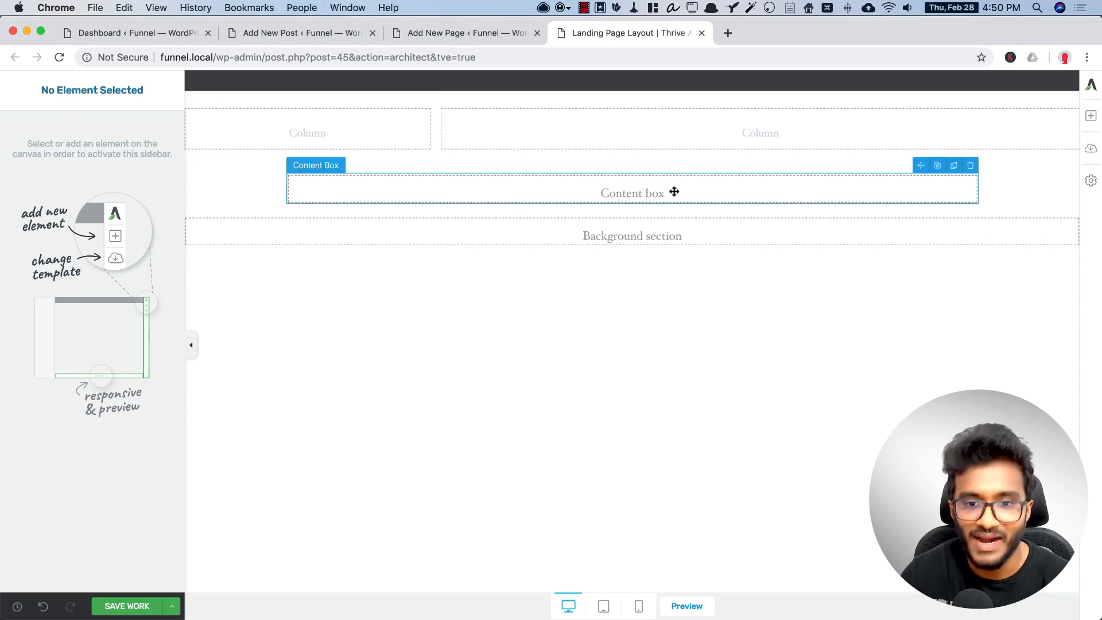
mouse_move(631, 236)
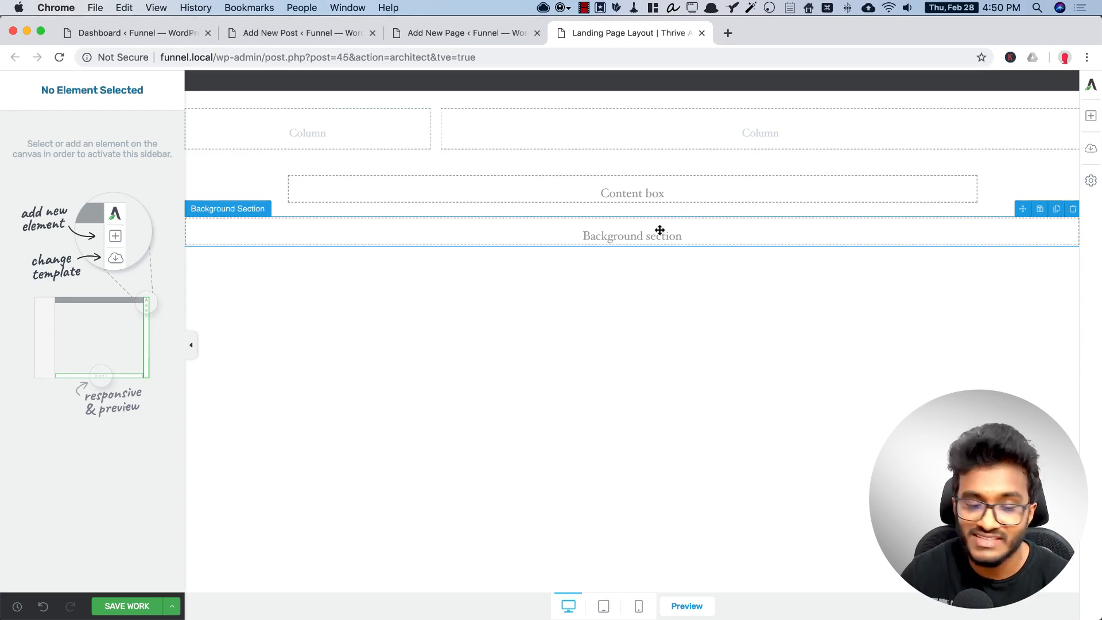
mouse_move(668, 233)
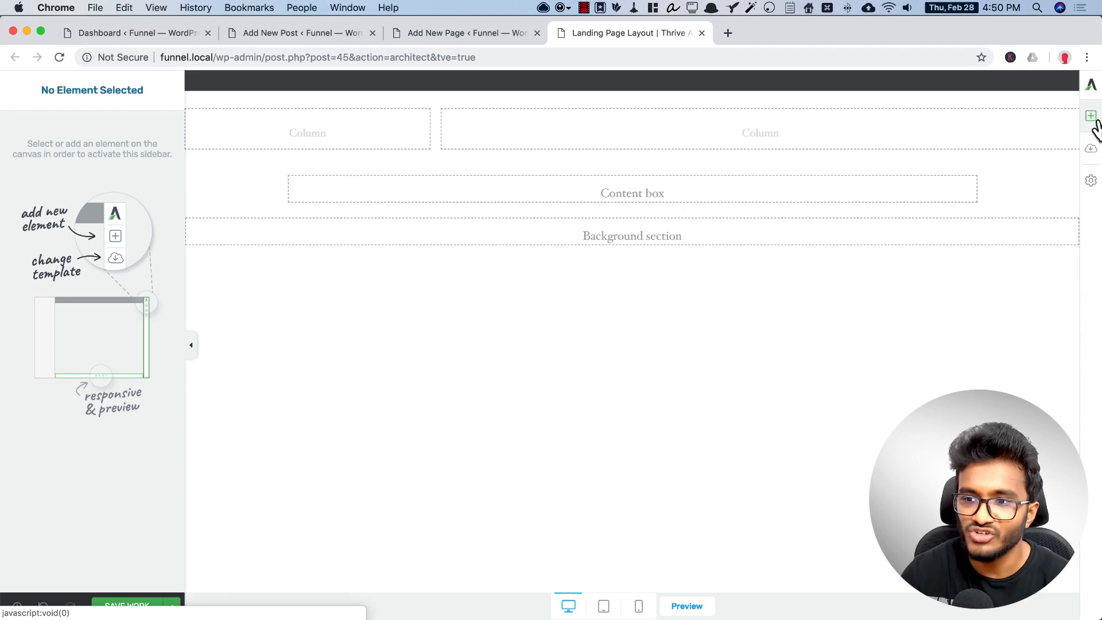
Place a second Background Section directly beneath the first one
click(1090, 116)
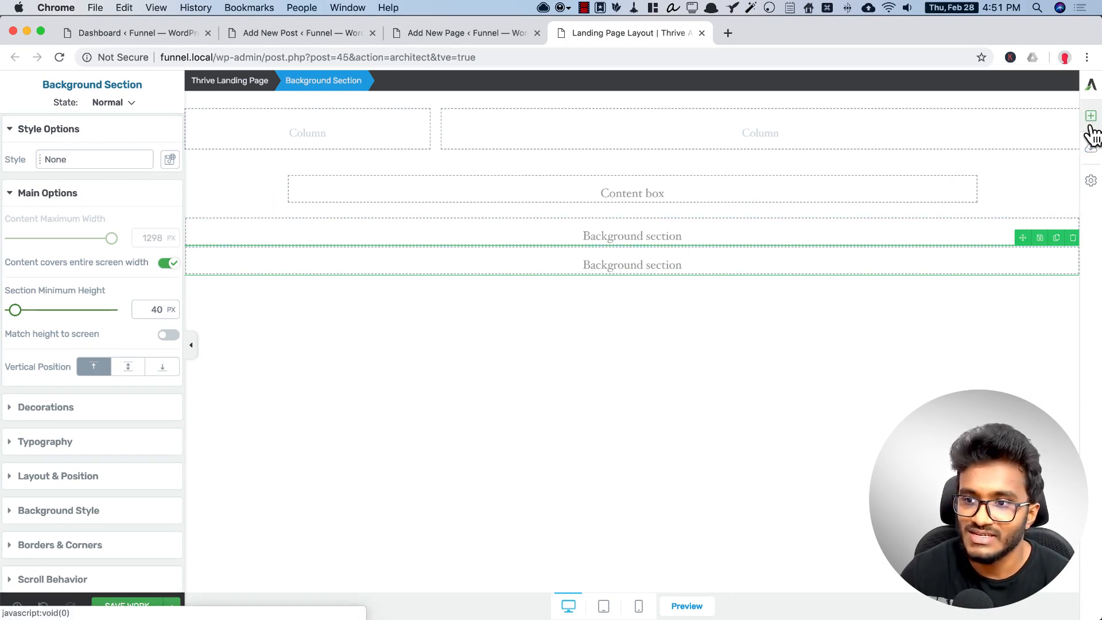
click(1091, 116)
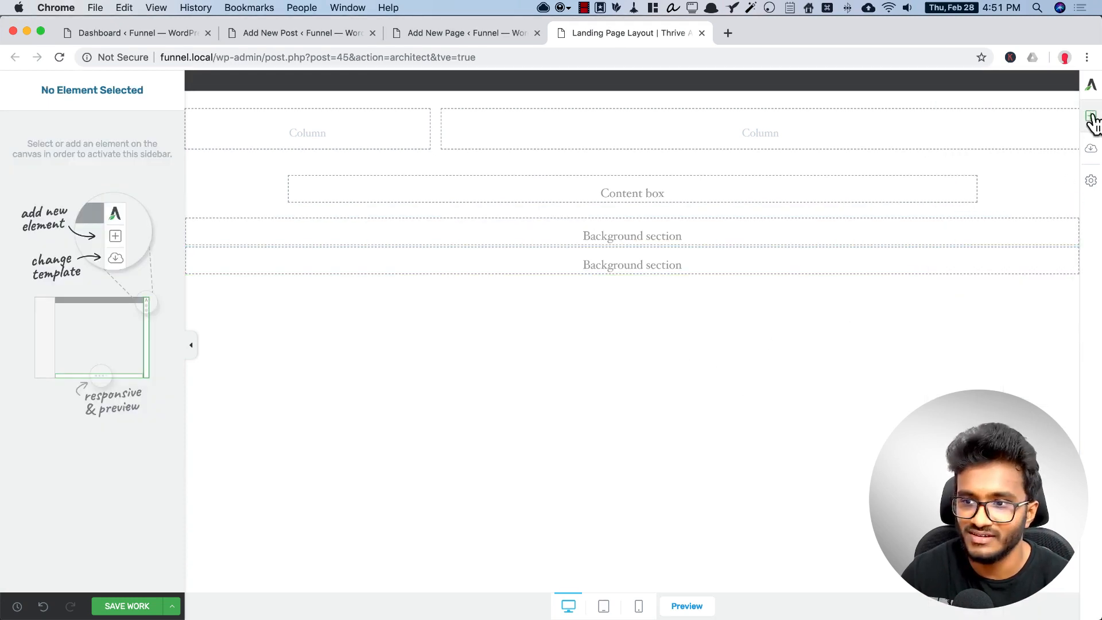
click(1090, 116)
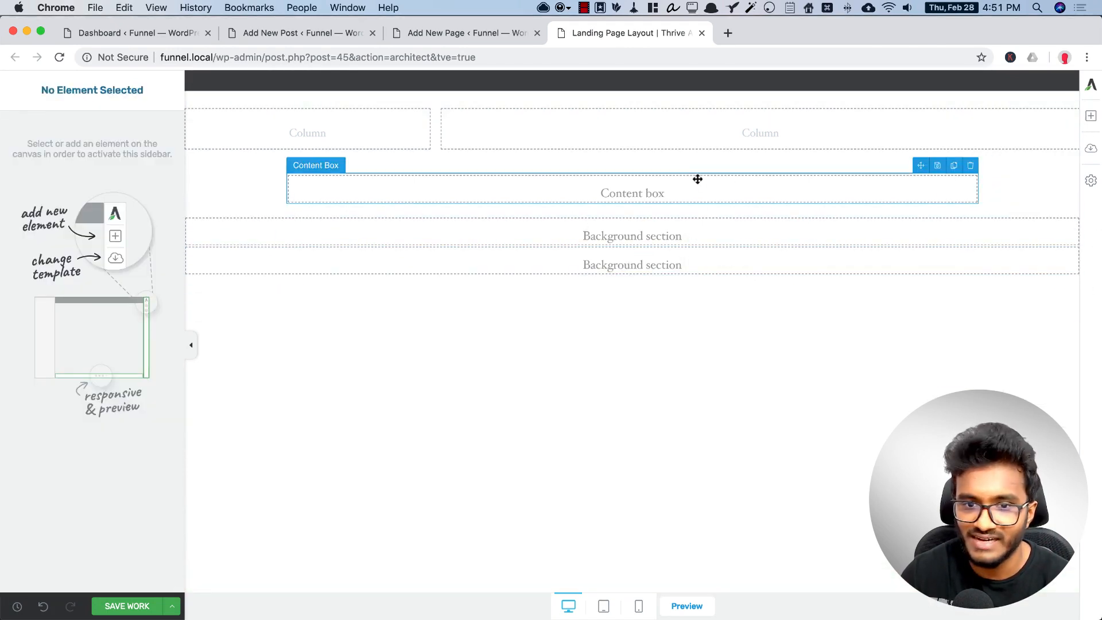
Duplicate the centered content box so a copy sits below the two background sections
click(632, 193)
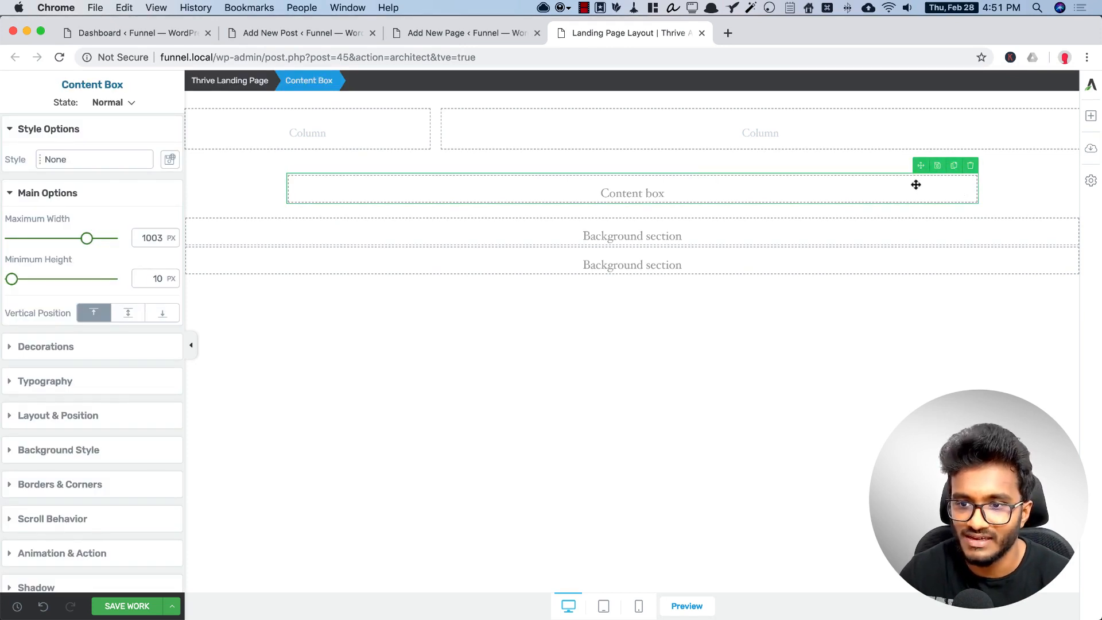
mouse_move(913, 190)
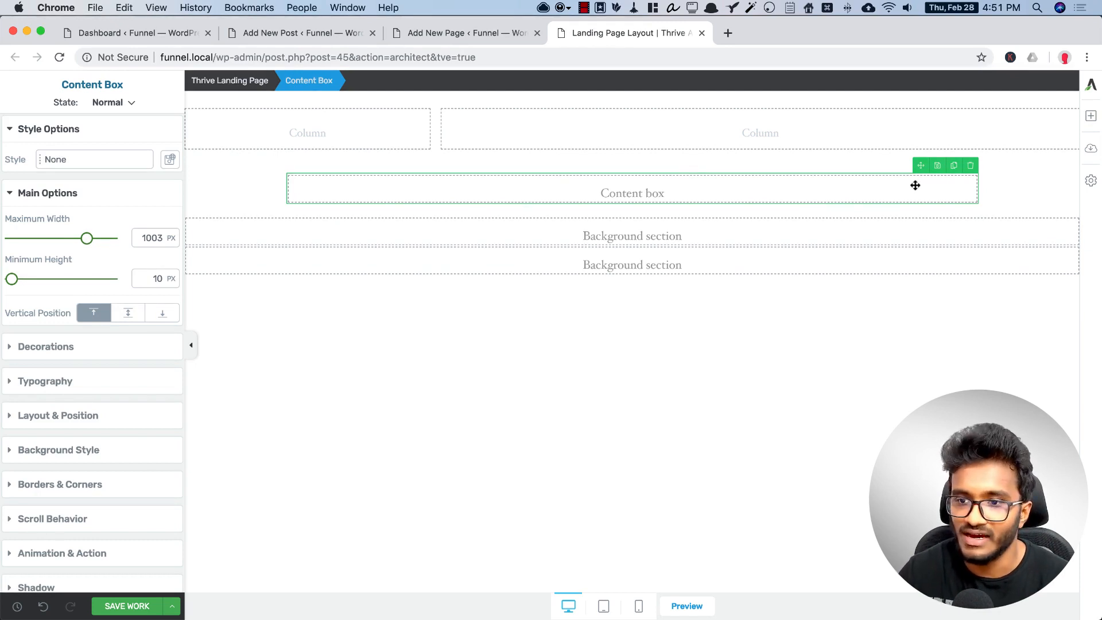
mouse_move(920, 169)
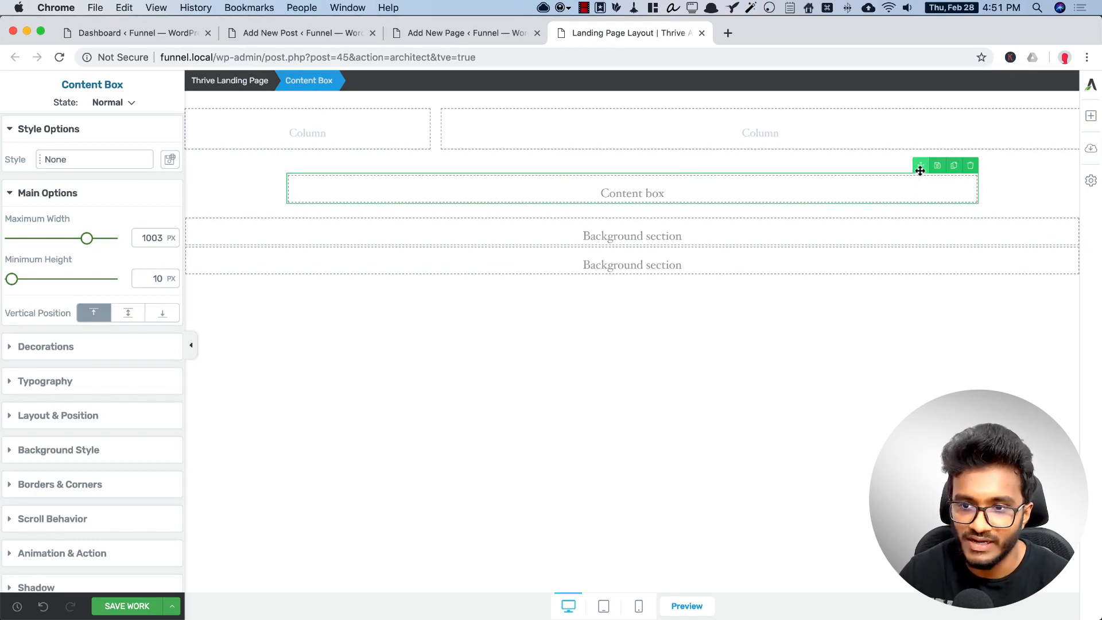
click(804, 276)
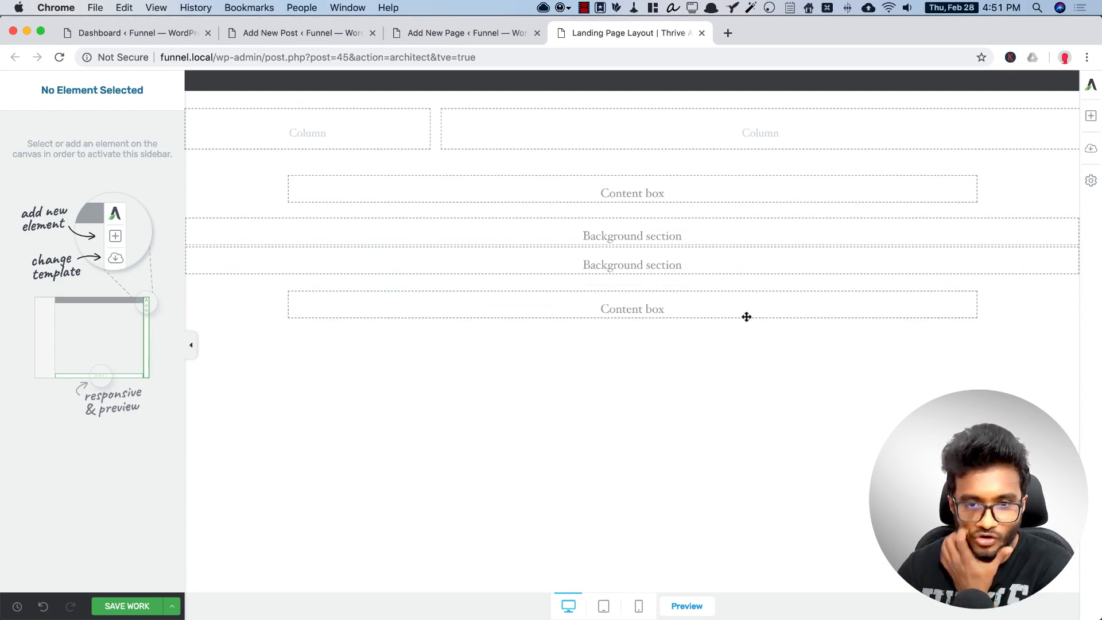
mouse_move(641, 327)
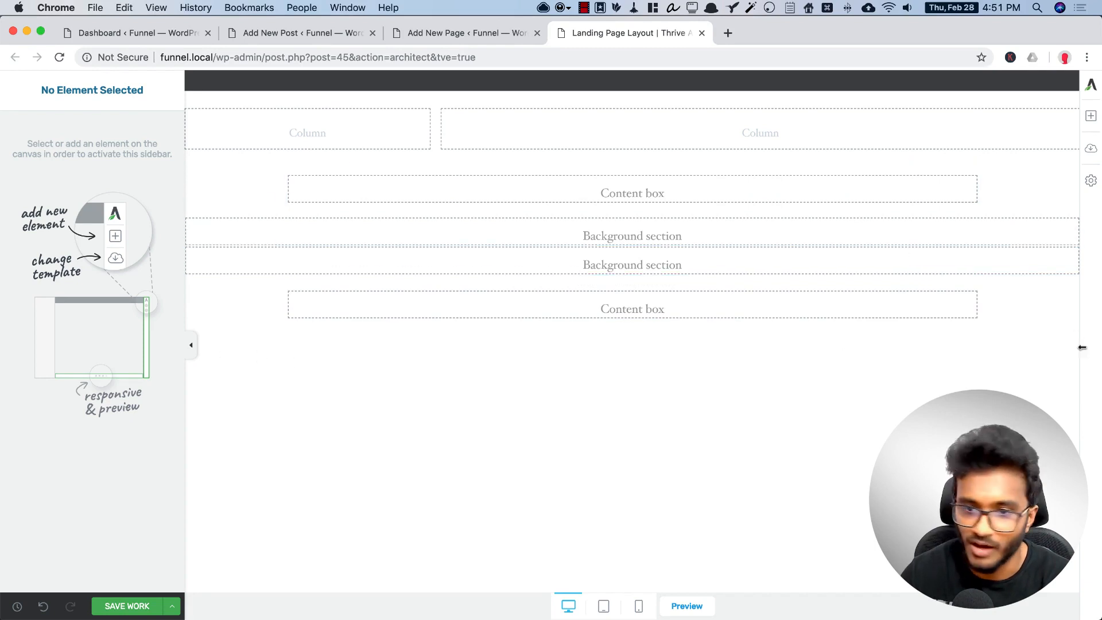
Place a third Background Section below the lower content box
click(1090, 115)
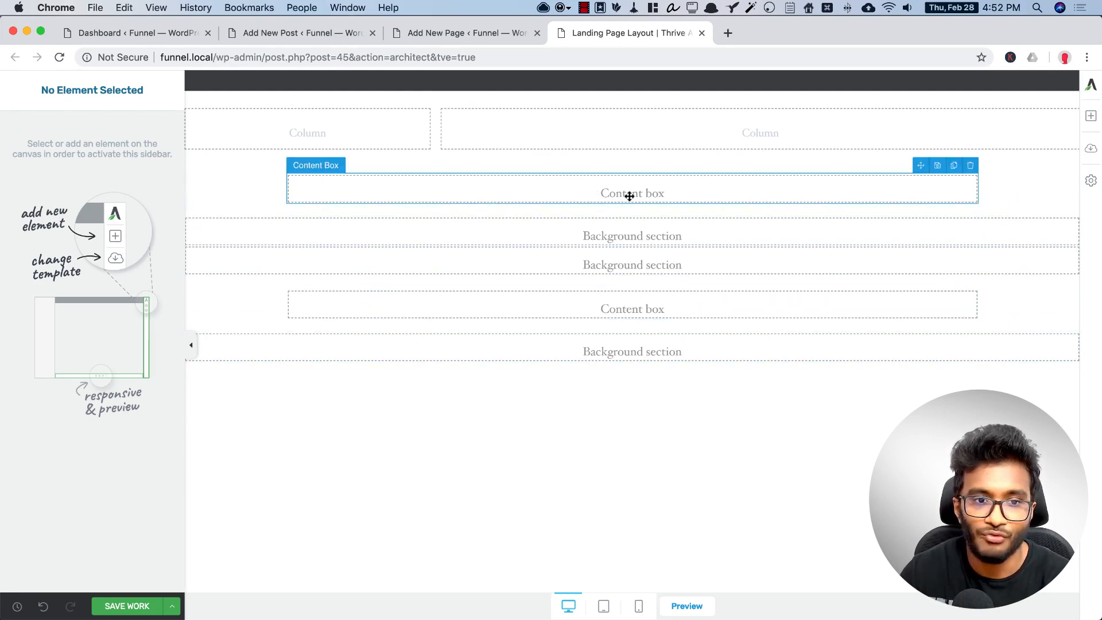
click(632, 193)
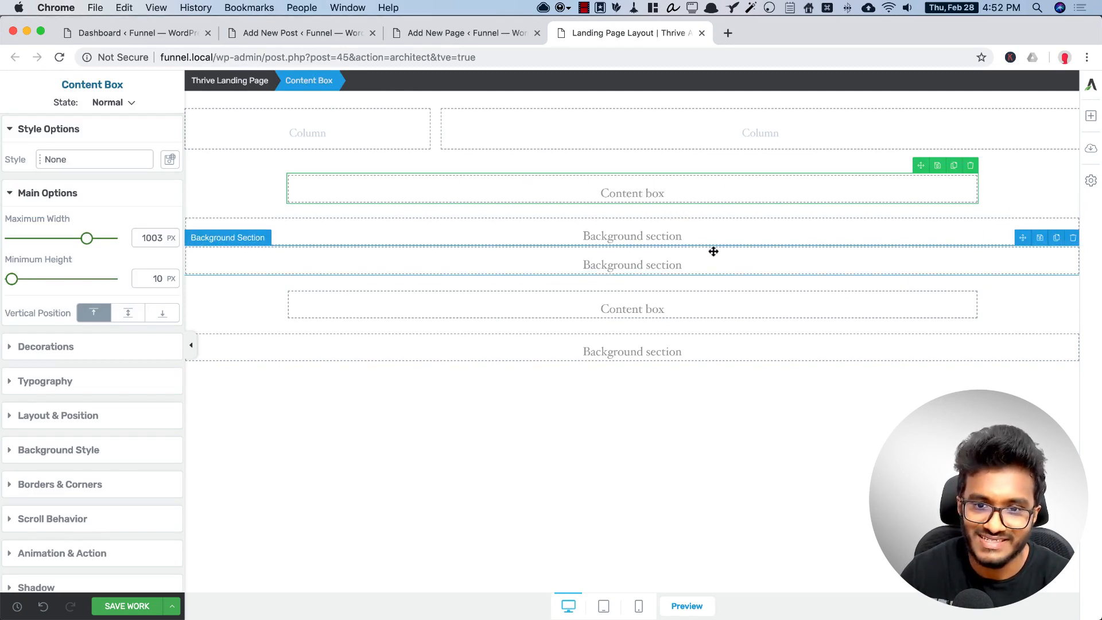
mouse_move(805, 140)
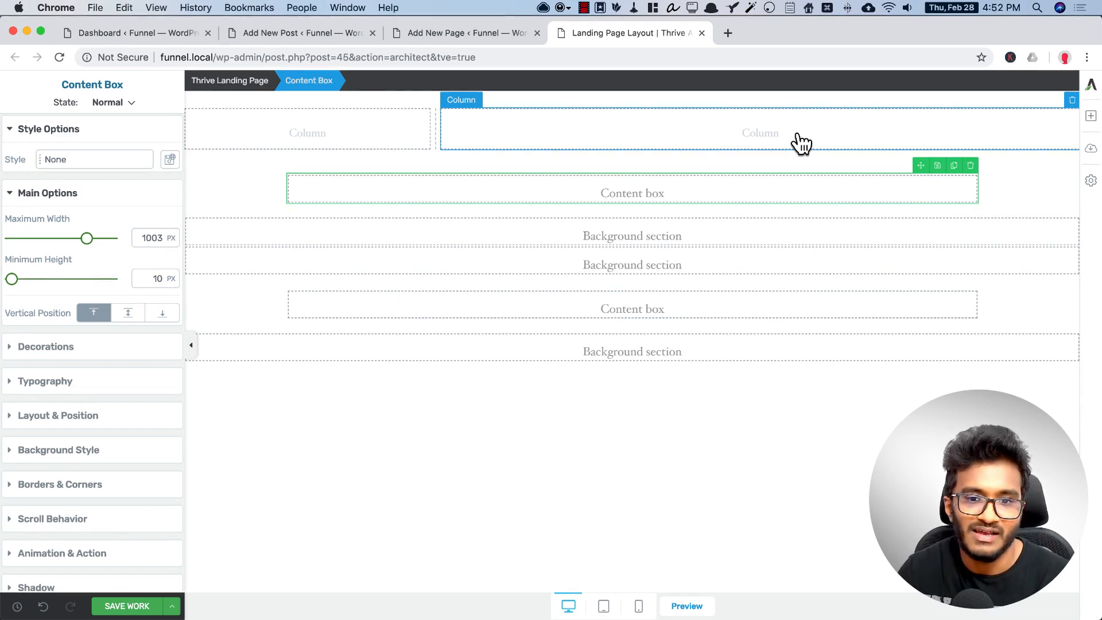
mouse_move(768, 146)
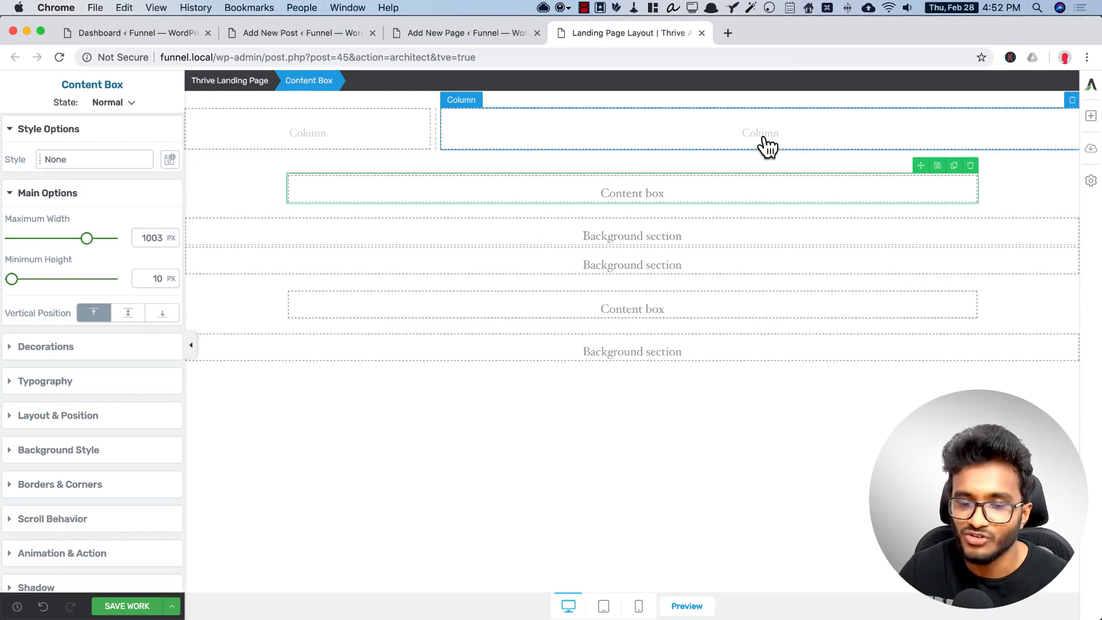